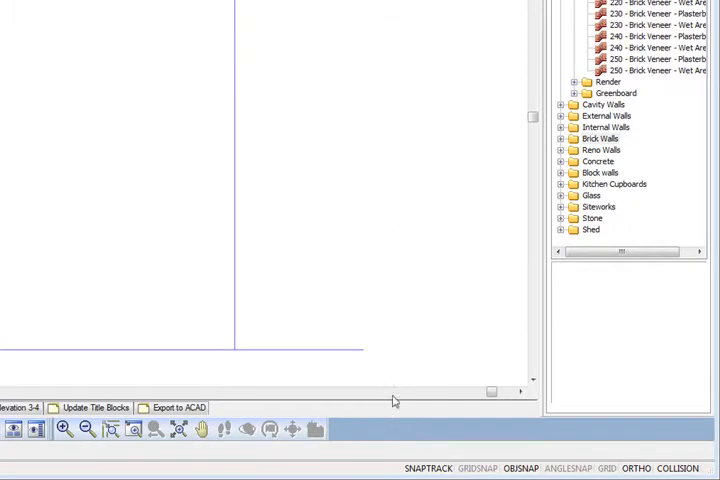
pyautogui.moveTo(432, 472)
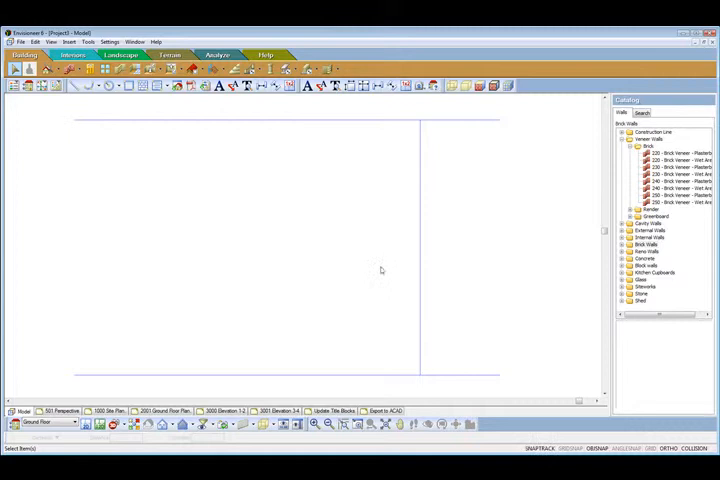
pyautogui.moveTo(396, 260)
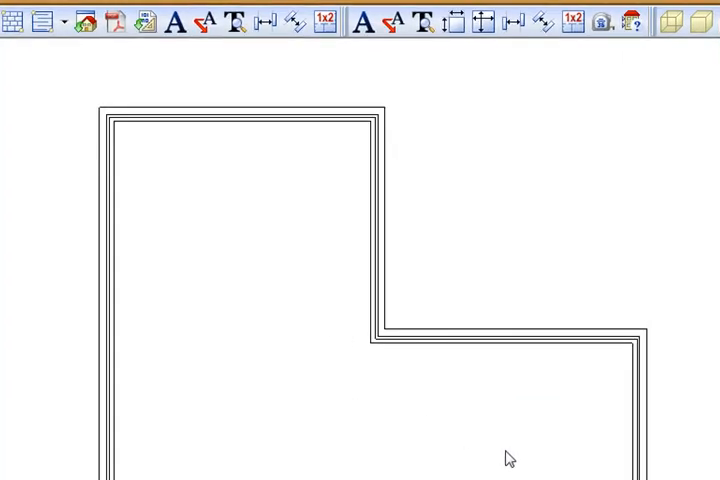
pyautogui.moveTo(624, 150)
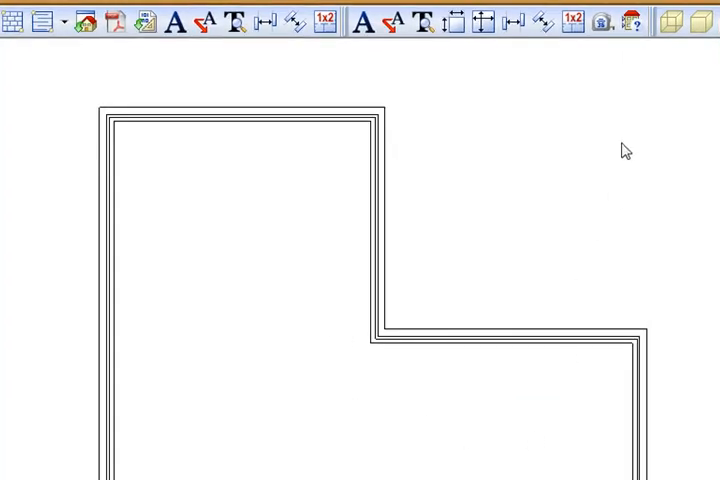
pyautogui.moveTo(304, 128)
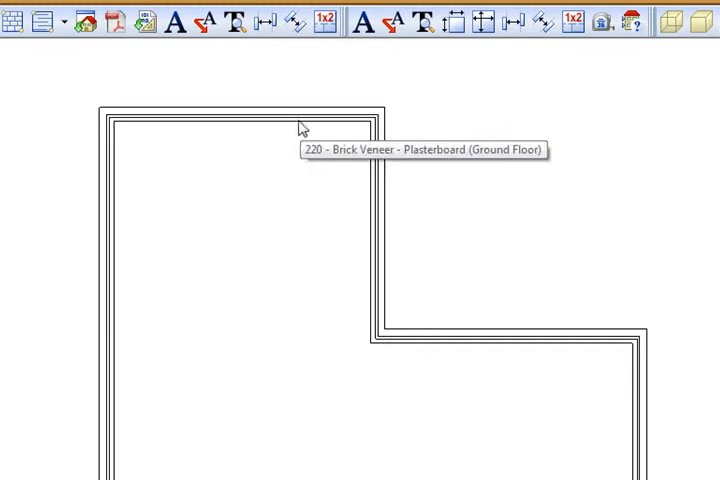
# - Select a brick veneer wall to display its dimensions (8551 and 4675)
pyautogui.click(240, 120)
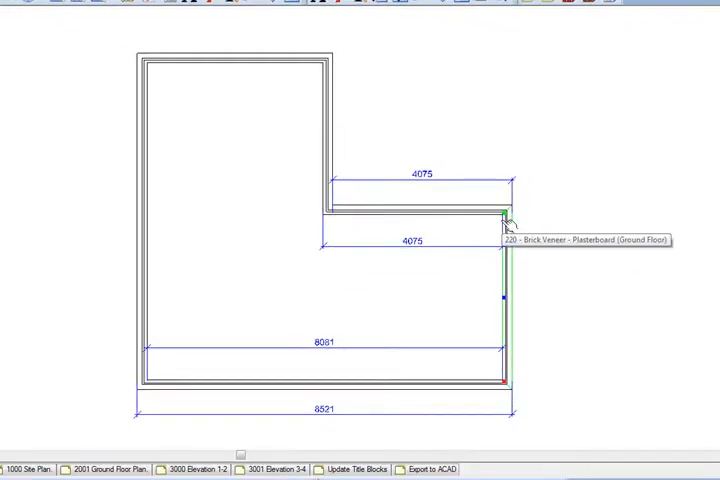
pyautogui.moveTo(576, 252)
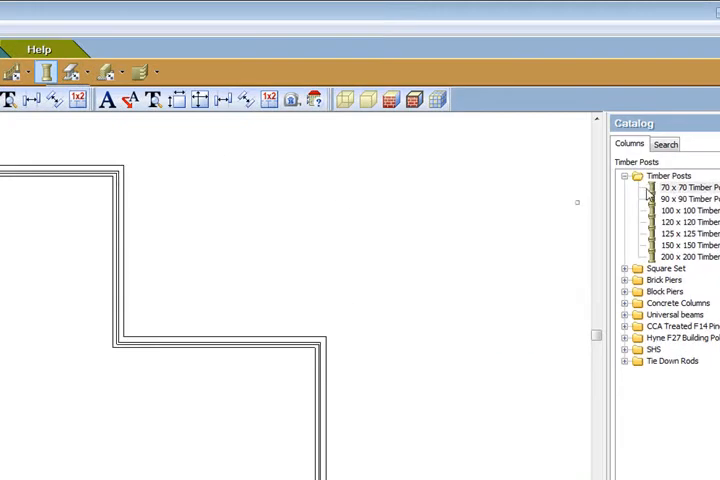
# - Show the Timber Posts sizes under Columns in the Catalog
pyautogui.click(684, 188)
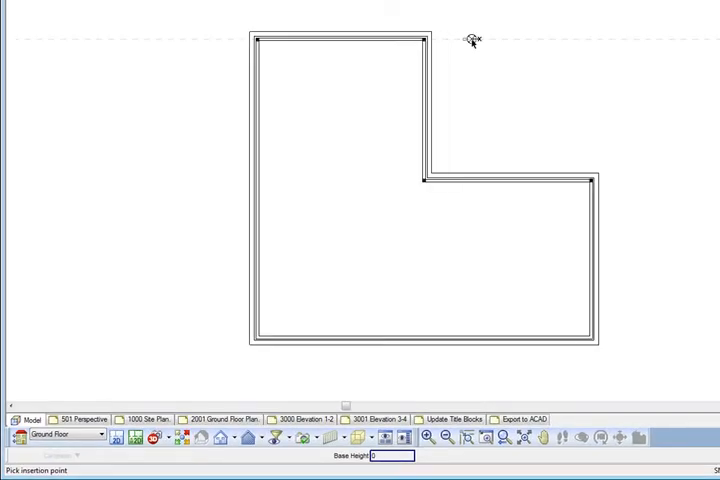
pyautogui.moveTo(570, 40)
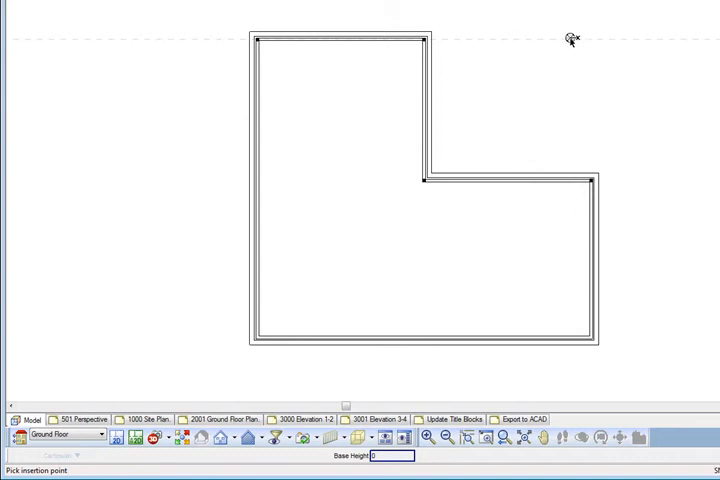
pyautogui.moveTo(590, 40)
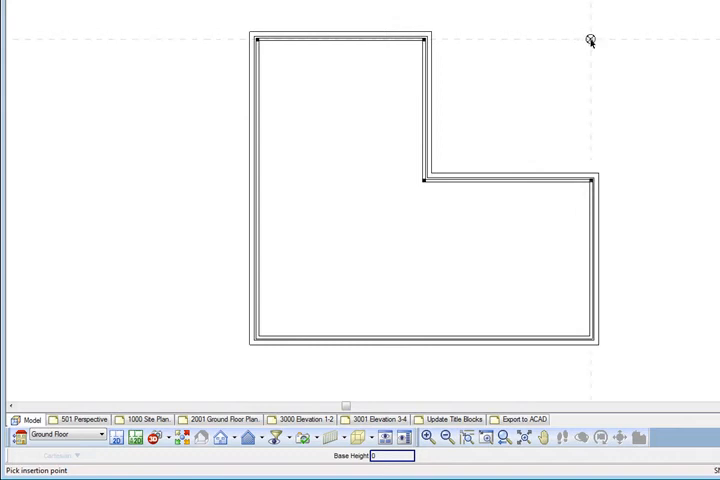